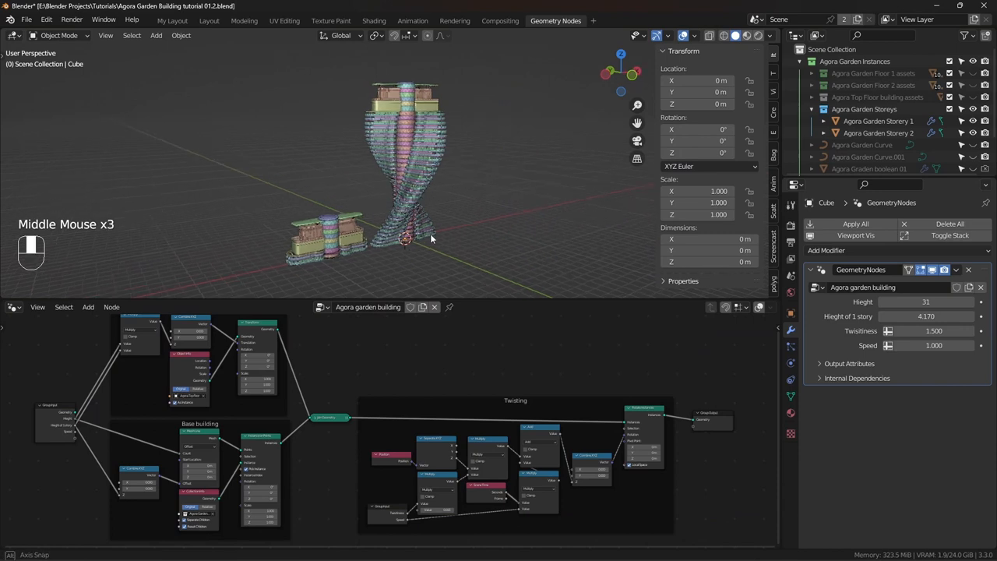
# Step: Orbit the viewport around the twisted tower and shift the view toward its base
pyautogui.moveTo(428, 242); pyautogui.dragTo(498, 233)
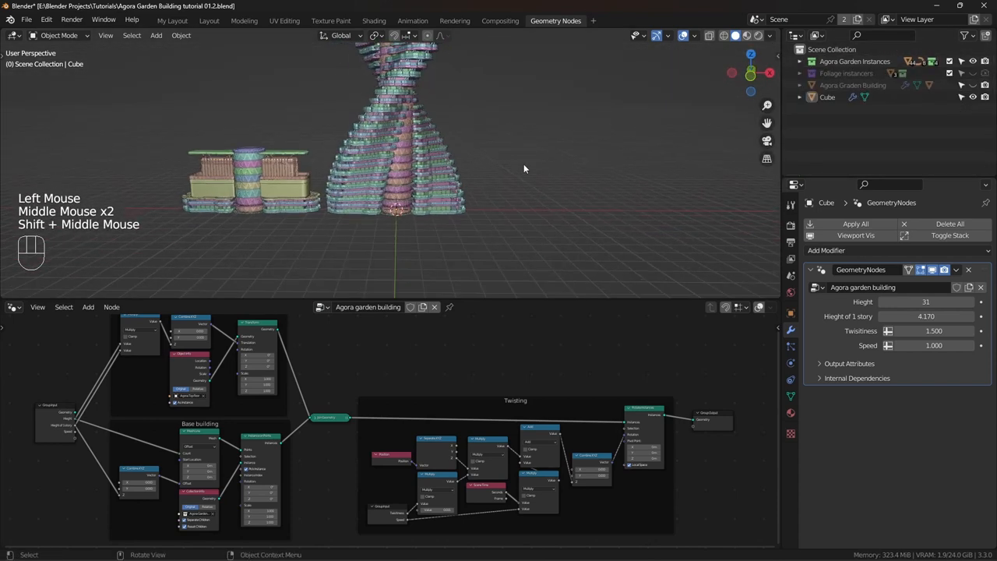
pyautogui.moveTo(524, 168); pyautogui.dragTo(475, 232)
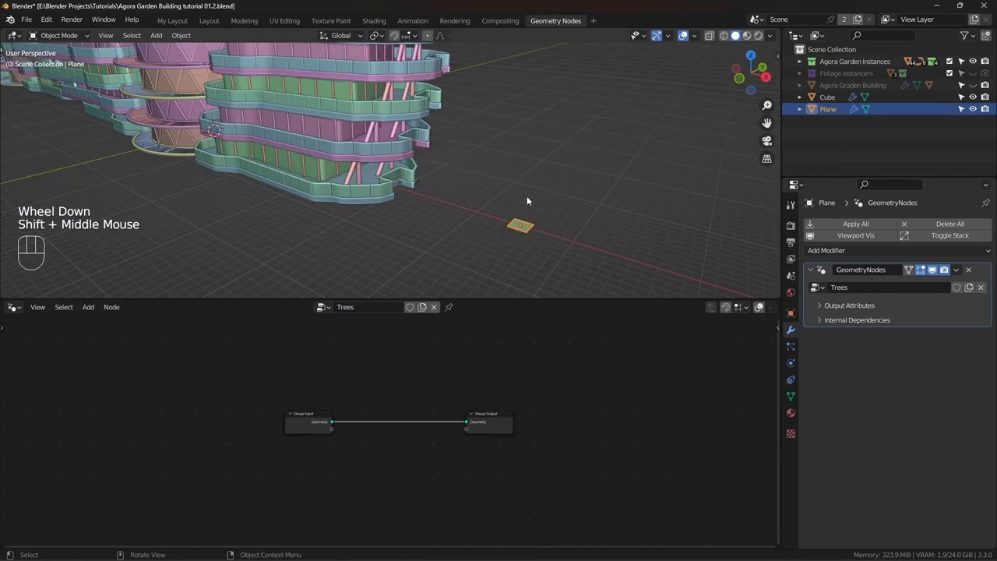
# Step: Rename the tower object to 'Agora garden Tower'
pyautogui.scroll(3)
pyautogui.write('A')
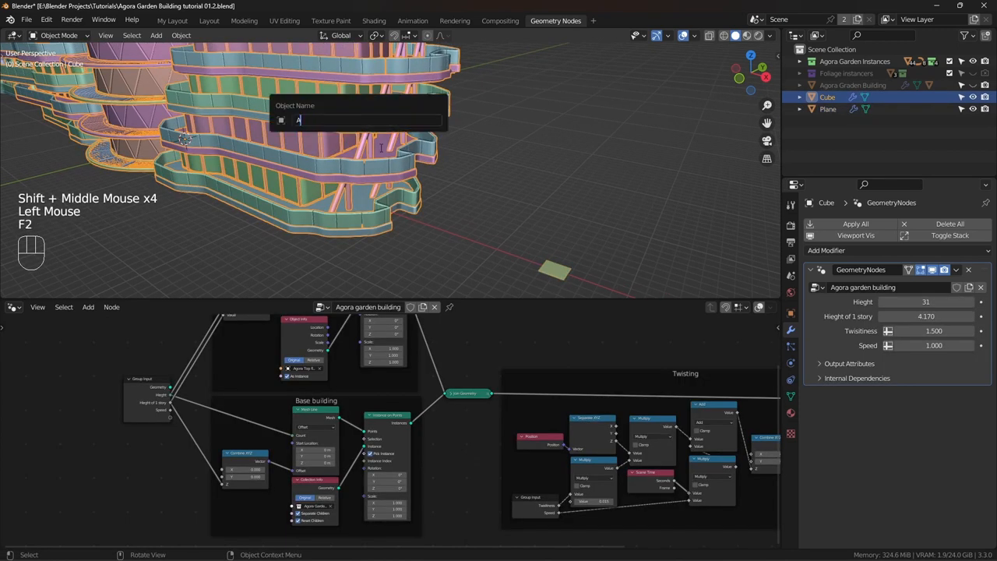
pyautogui.write('gora')
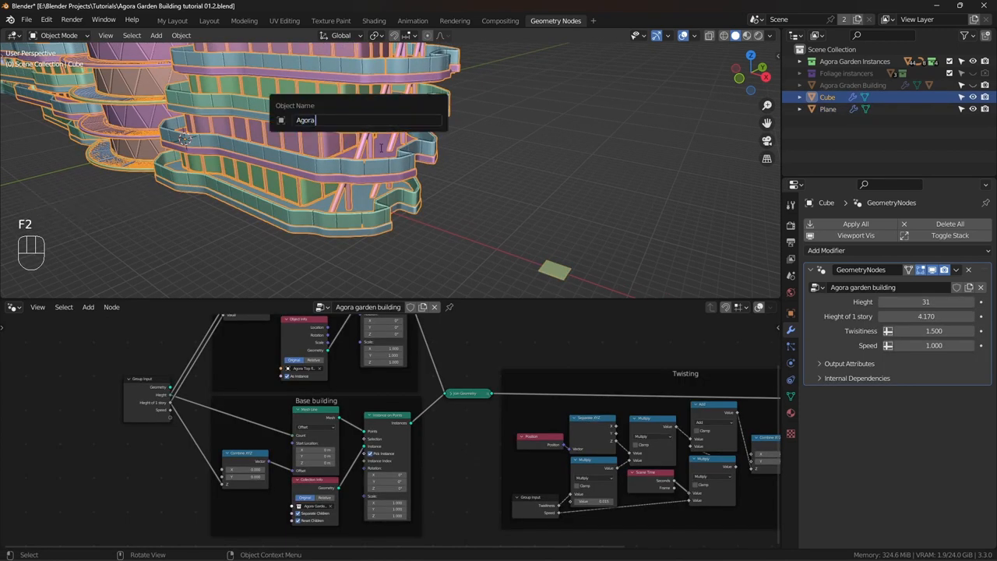
pyautogui.press('BackSpace')
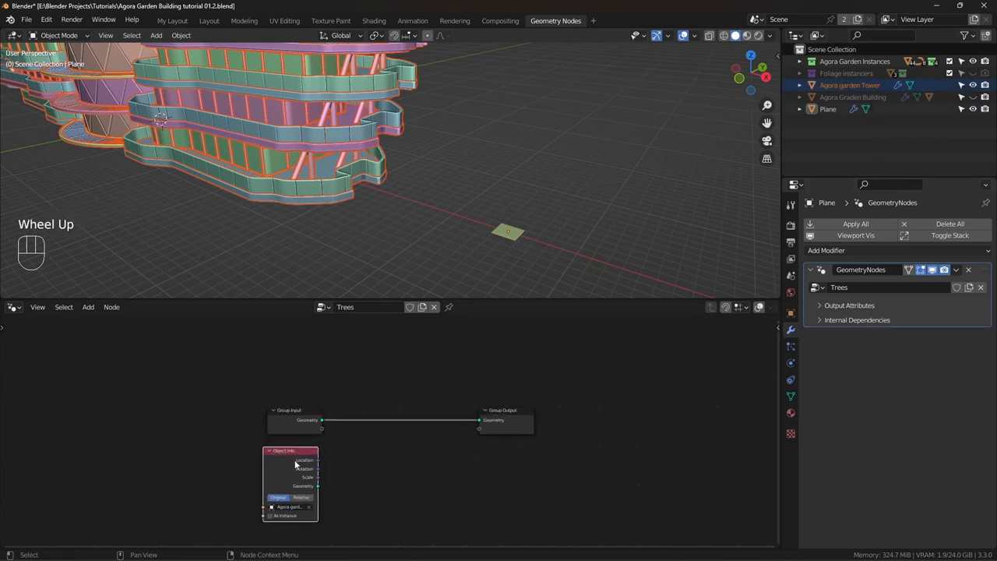
# Step: Wire the tower's Object Info geometry into the Trees group output
pyautogui.moveTo(318, 477); pyautogui.dragTo(480, 421)
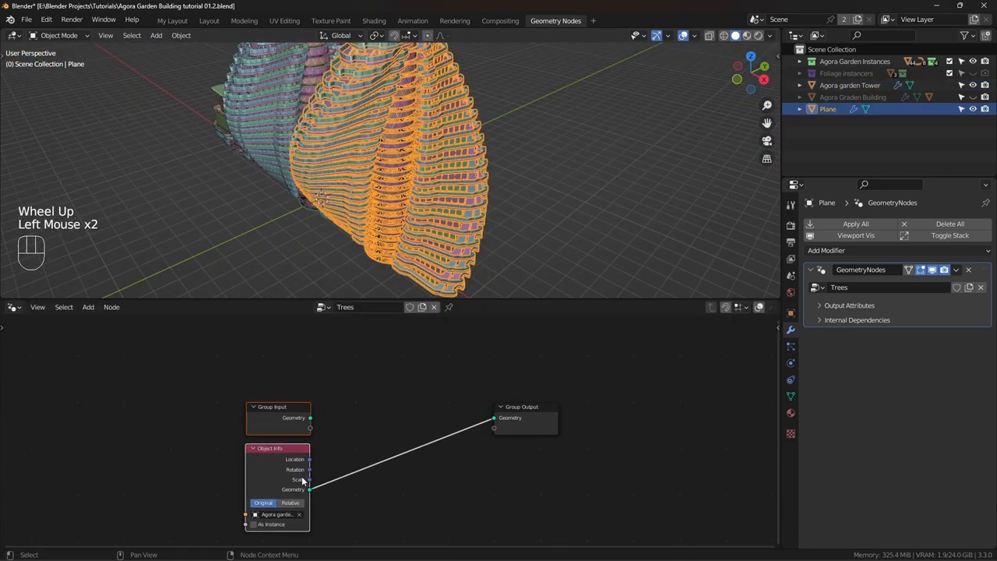
pyautogui.scroll(-3)
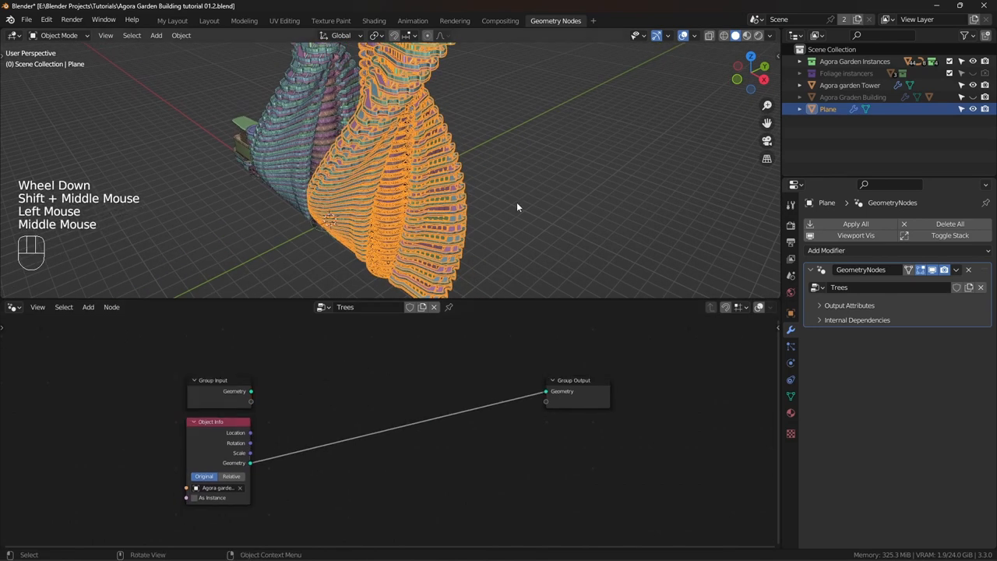
# Step: Insert a Distribute Points on Faces node between the Object Info node and the group output
pyautogui.press('shift+a')
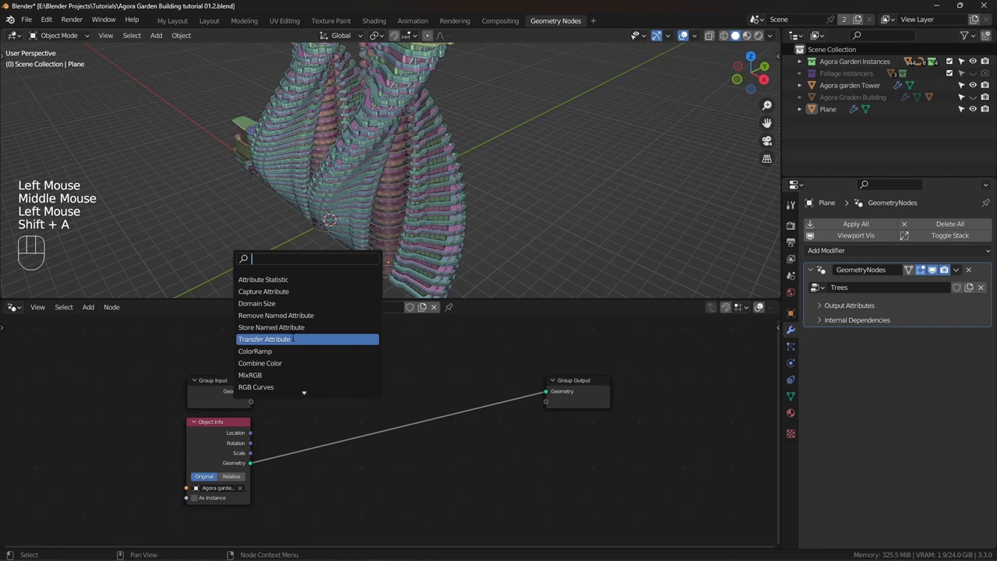
pyautogui.write('d')
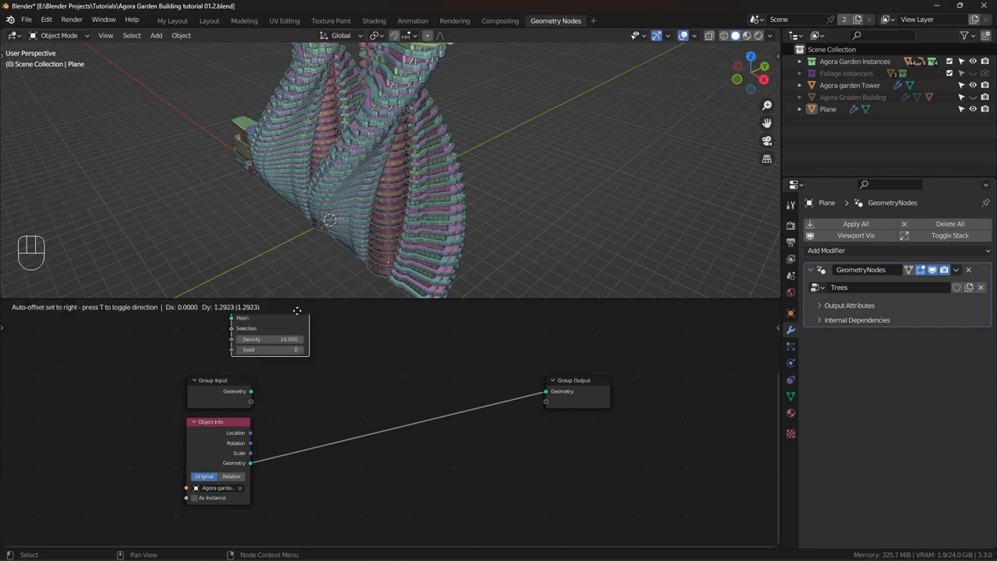
pyautogui.click(358, 358)
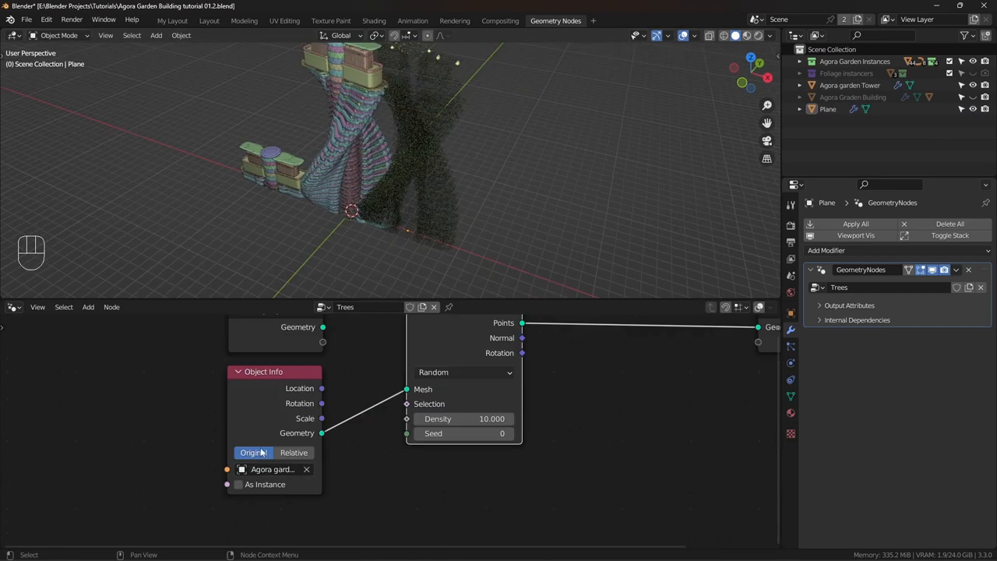
pyautogui.press('g')
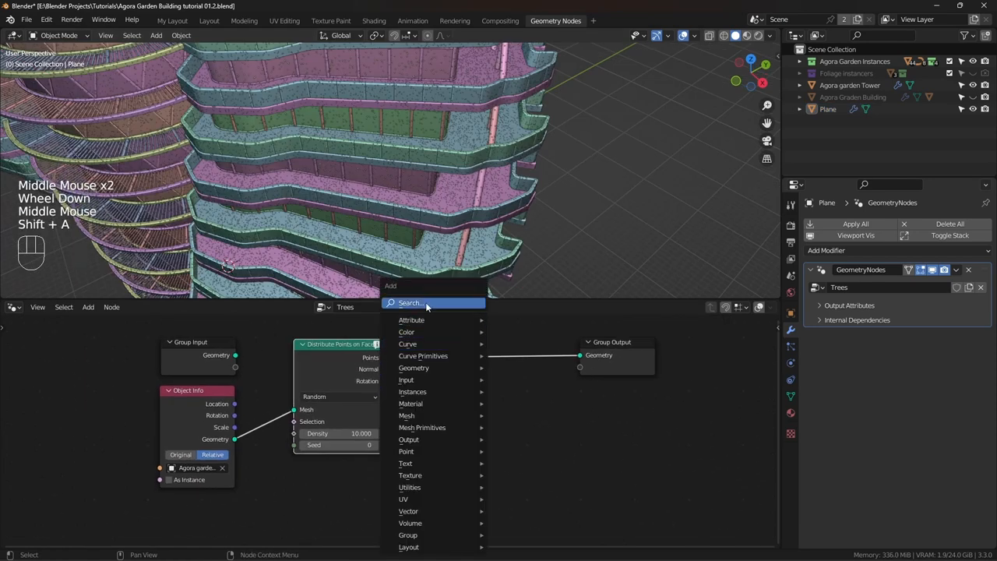
# Step: Add an Instance on Points node placing Trees collection instances, and adjust the scatter density
pyautogui.write('instans')
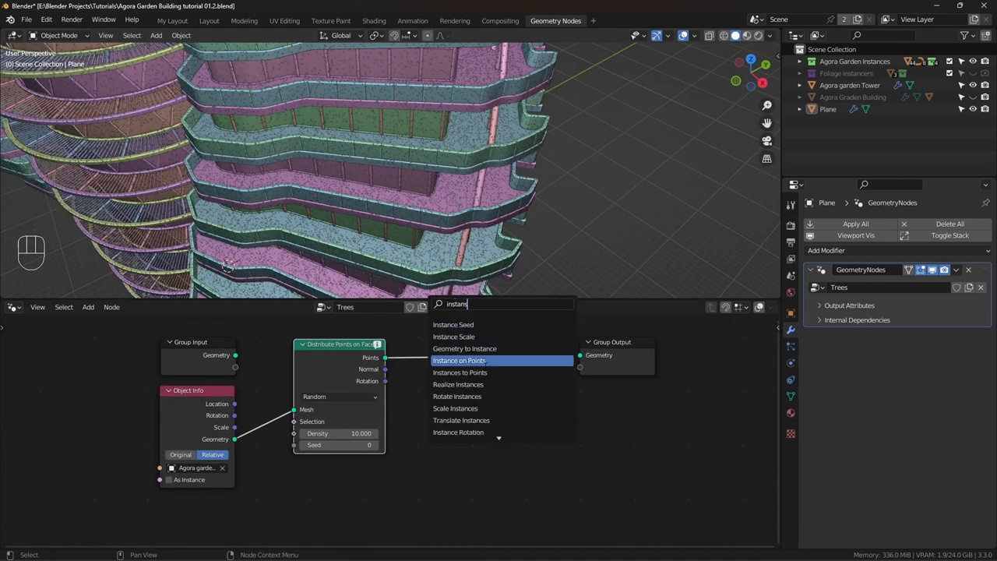
pyautogui.click(458, 360)
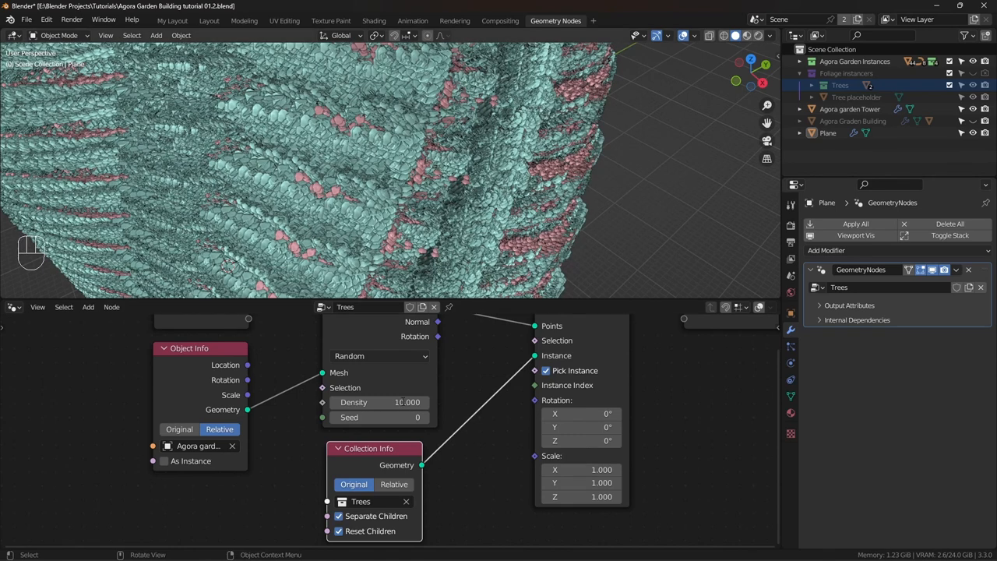
pyautogui.click(380, 417)
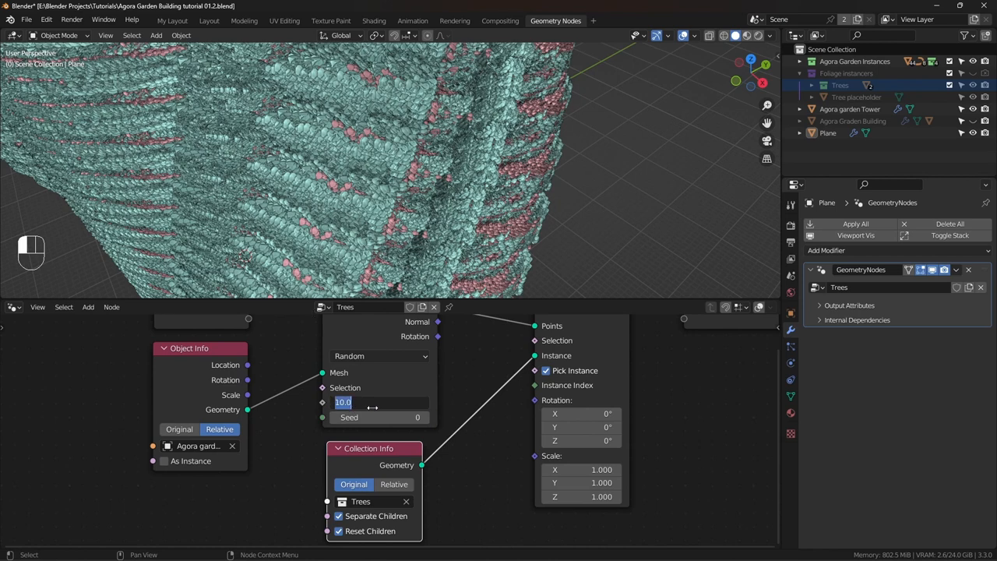
pyautogui.scroll(3)
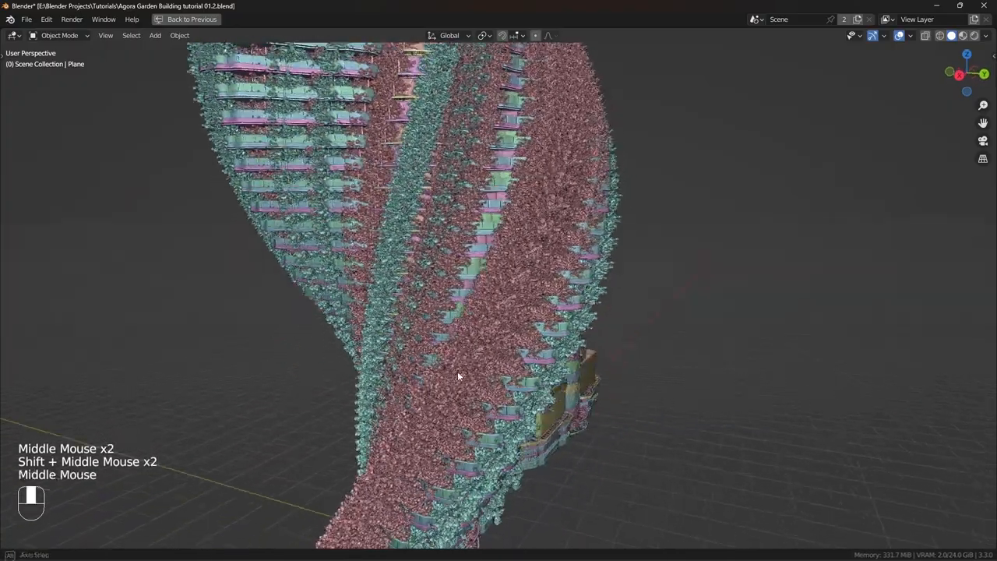
pyautogui.click(555, 19)
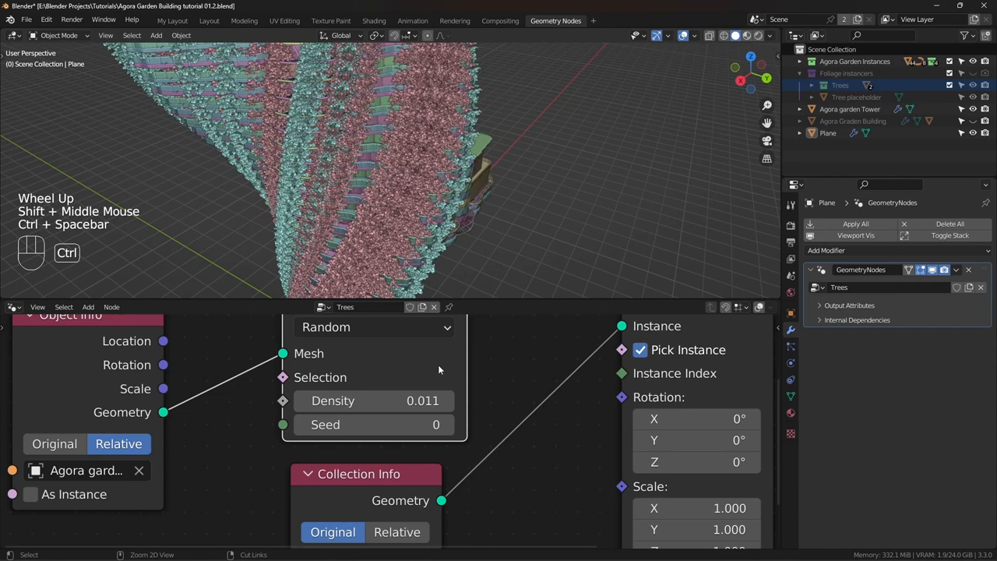
pyautogui.scroll(-3)
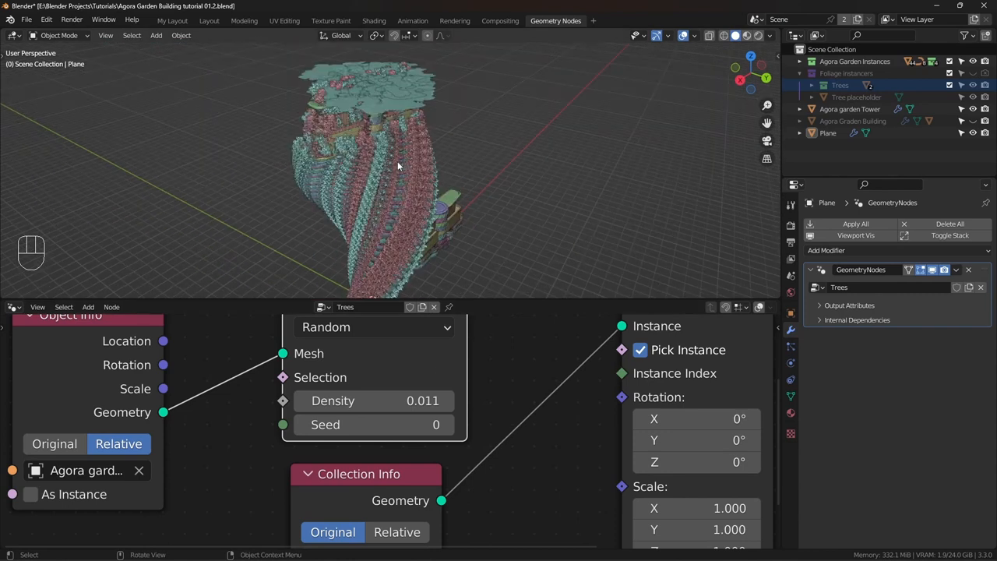
pyautogui.scroll(3)
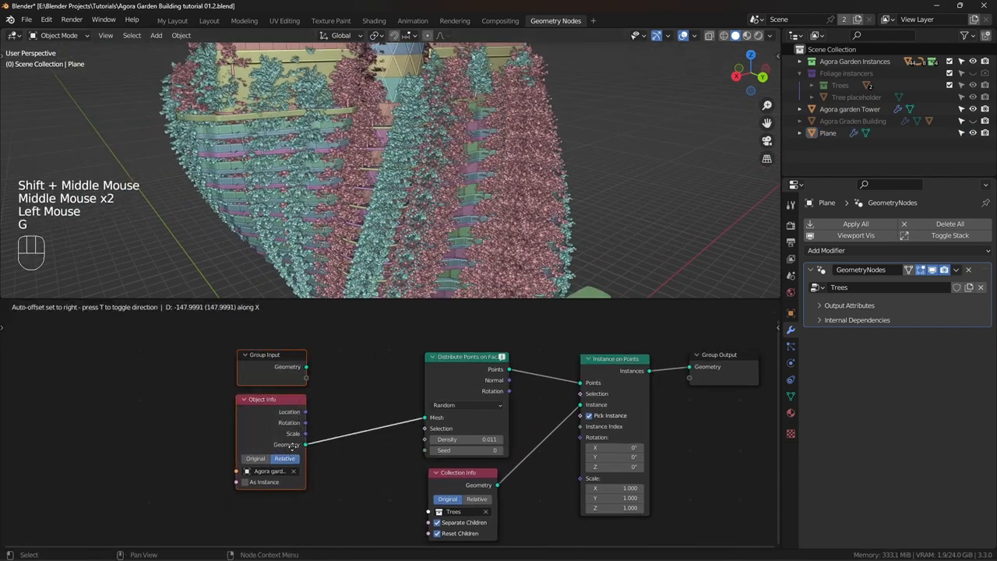
# Step: Insert a Realize Instances node between the tower geometry and the scatter, then check tree coverage
pyautogui.write('rea')
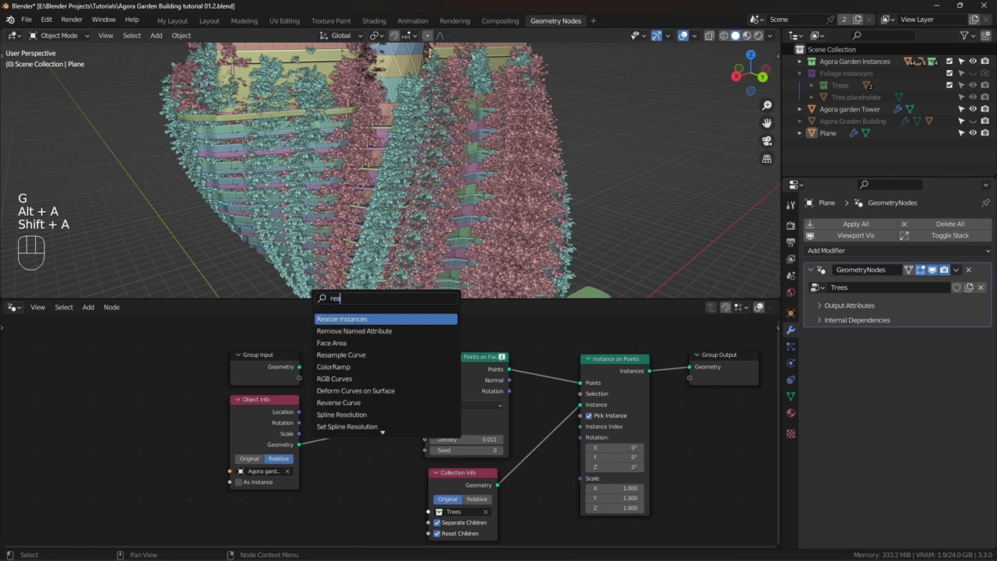
pyautogui.click(342, 318)
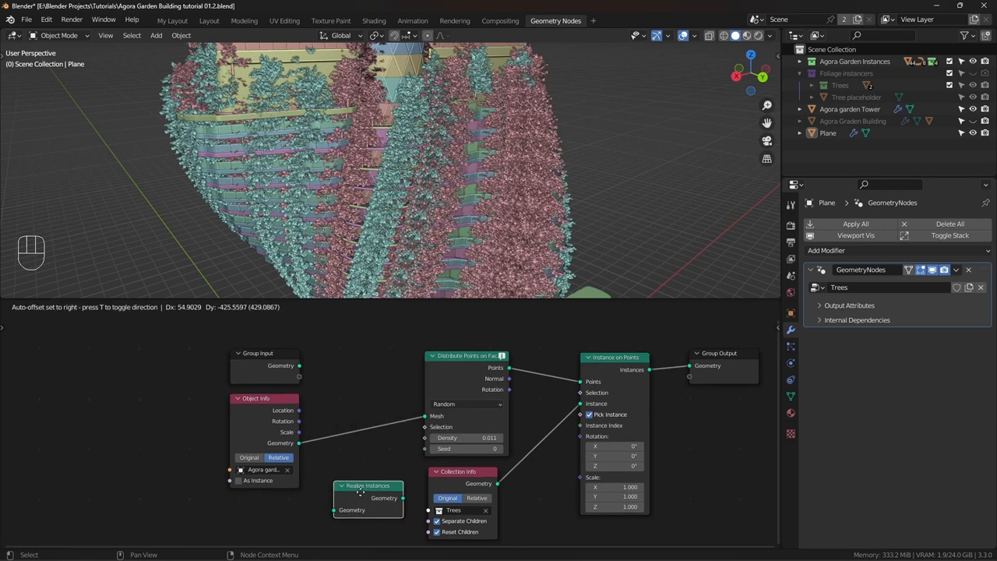
pyautogui.moveTo(367, 486); pyautogui.dragTo(355, 417)
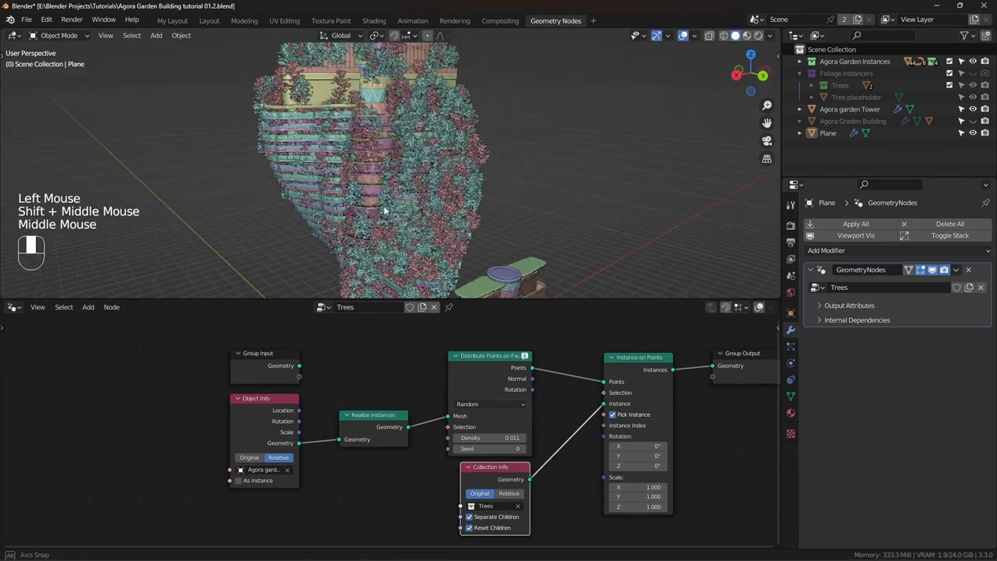
pyautogui.moveTo(382, 210); pyautogui.dragTo(467, 226)
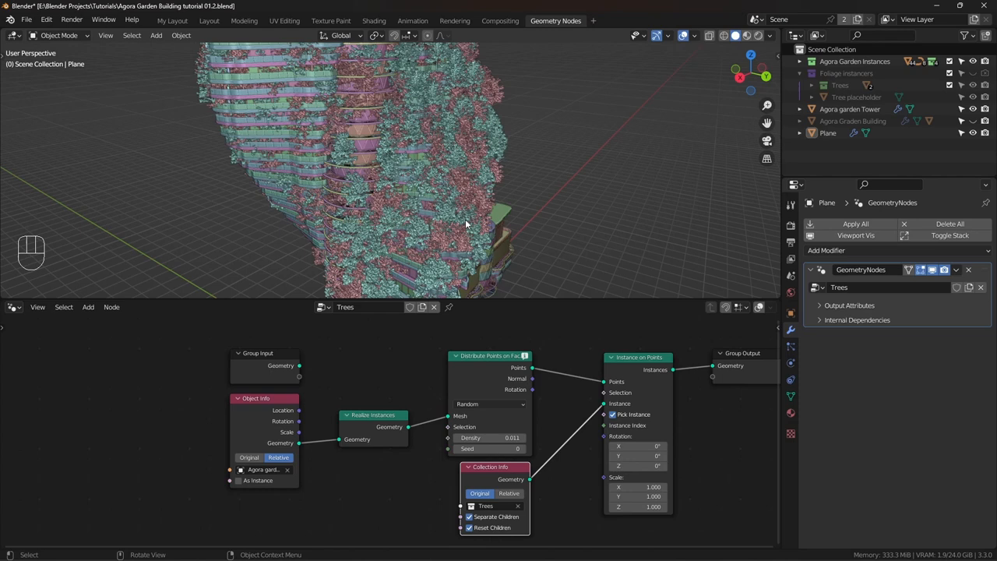
pyautogui.moveTo(467, 226); pyautogui.dragTo(491, 168)
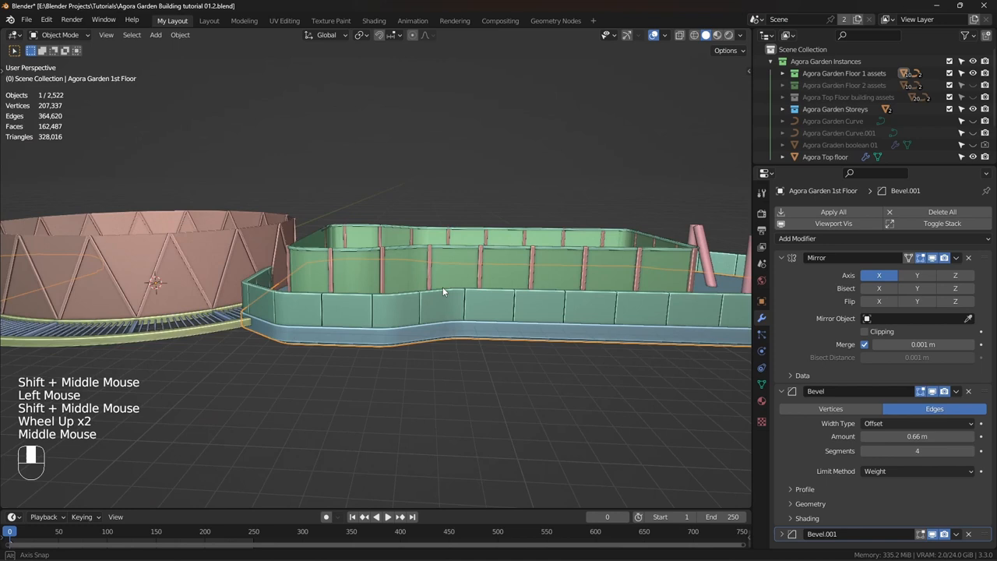
# Step: Isolate the Agora Garden 1st Floor slab in local view and enter Edit Mode on it
pyautogui.press('Tab')
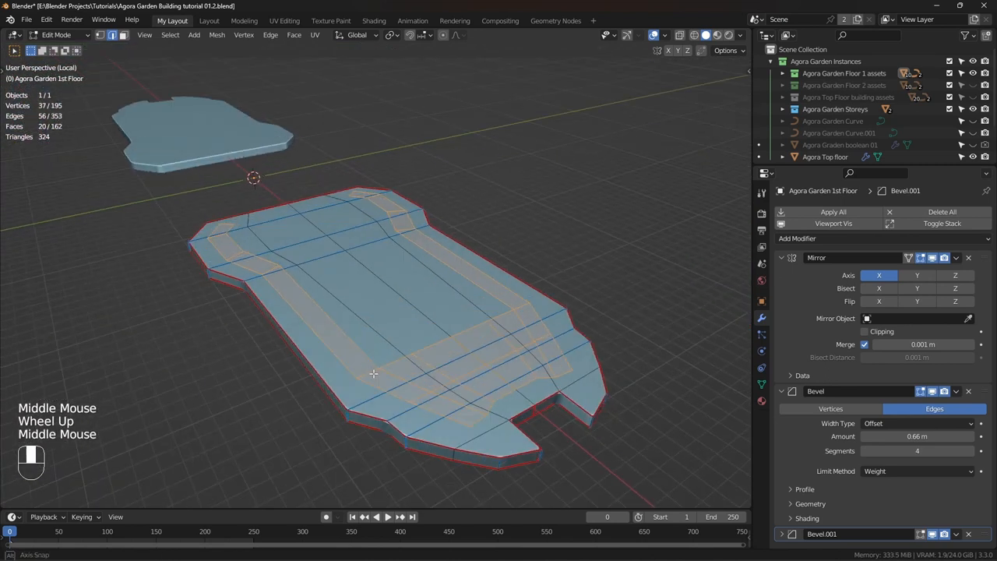
pyautogui.moveTo(374, 374); pyautogui.dragTo(346, 288)
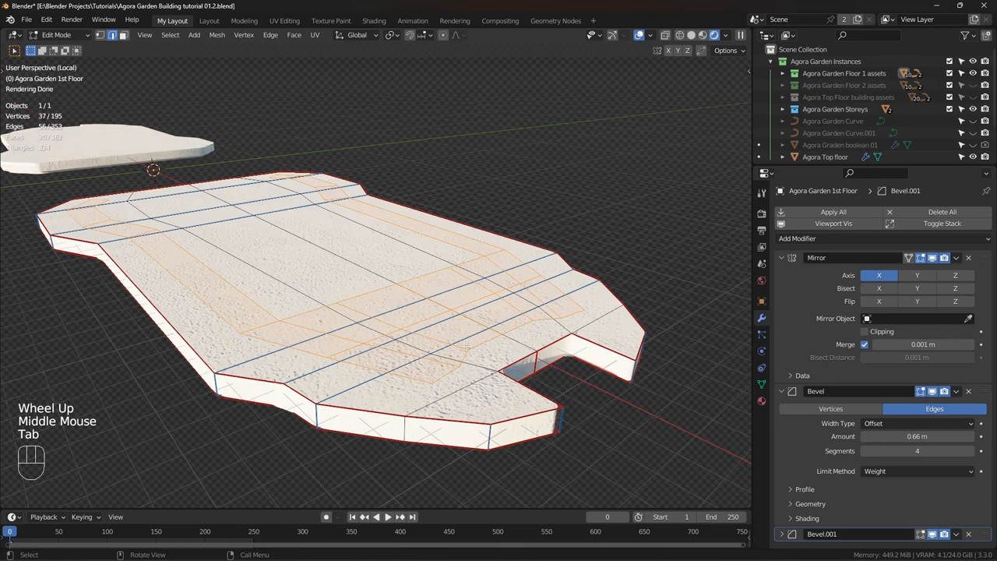
pyautogui.press('Tab')
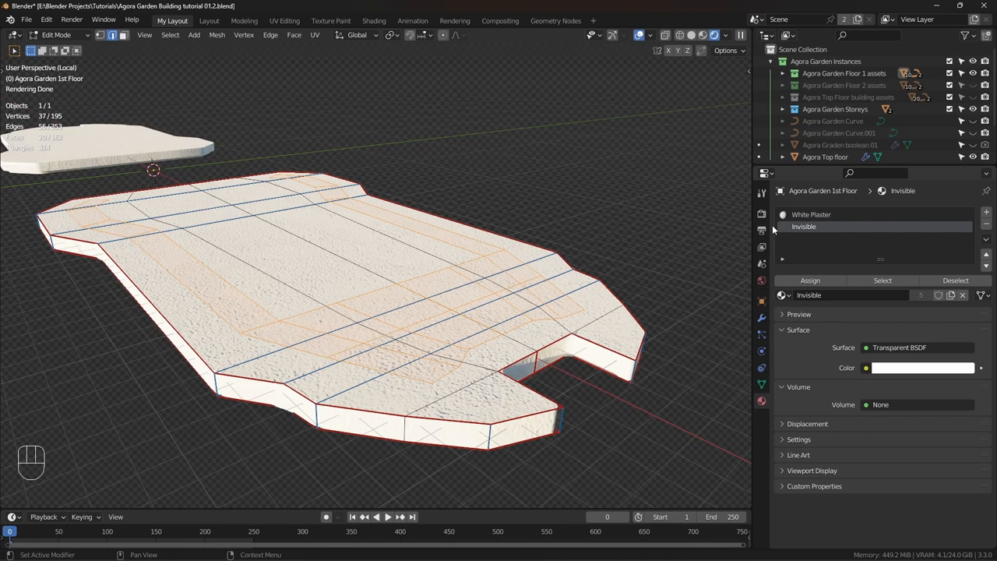
pyautogui.moveTo(748, 263)
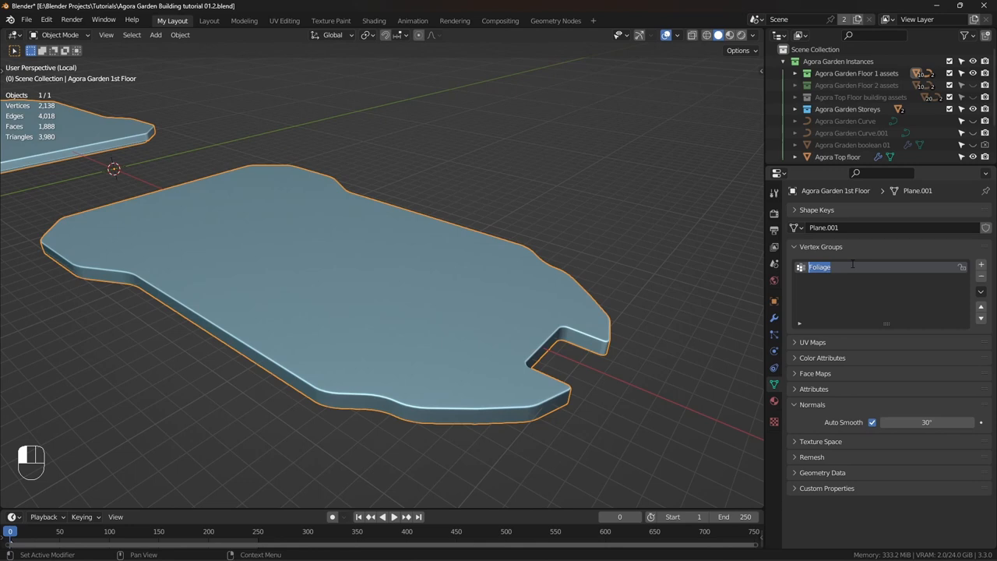
# Step: Check the Foliage vertex group on the first-floor slab
pyautogui.click(416, 252)
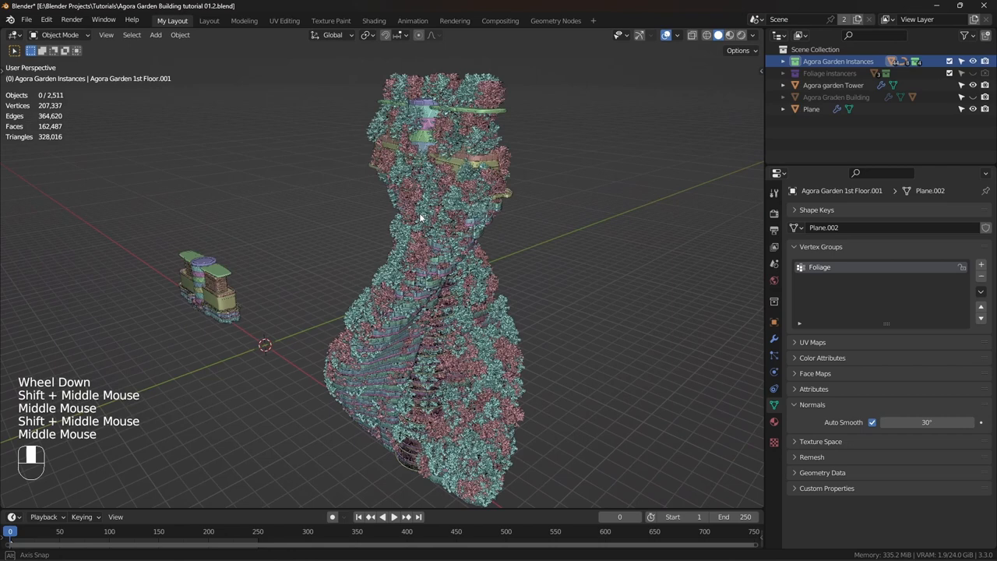
# Step: Expose the scatter Density as a group input and set the modifier's attribute to the Foliage vertex group
pyautogui.click(554, 20)
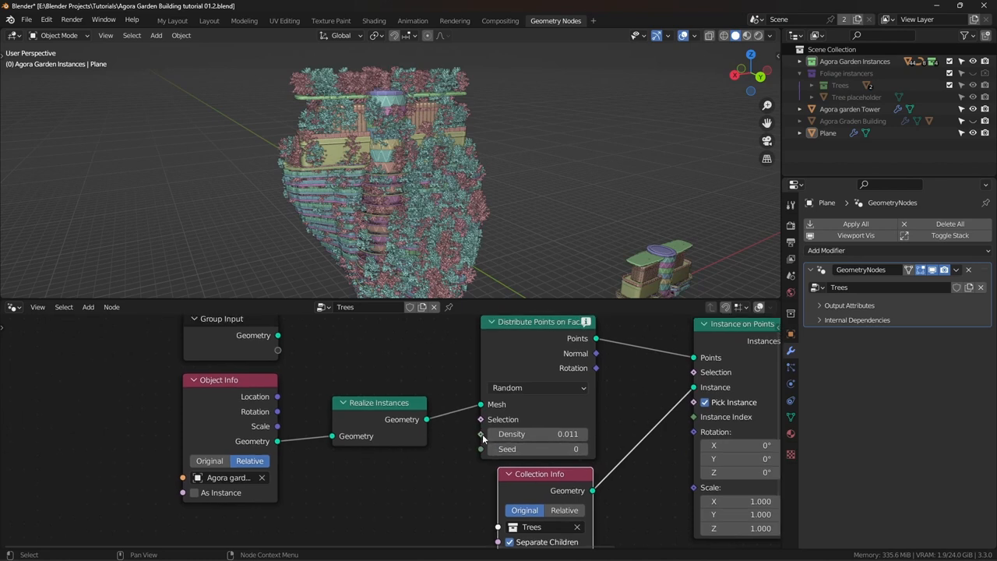
pyautogui.moveTo(277, 349); pyautogui.dragTo(481, 433)
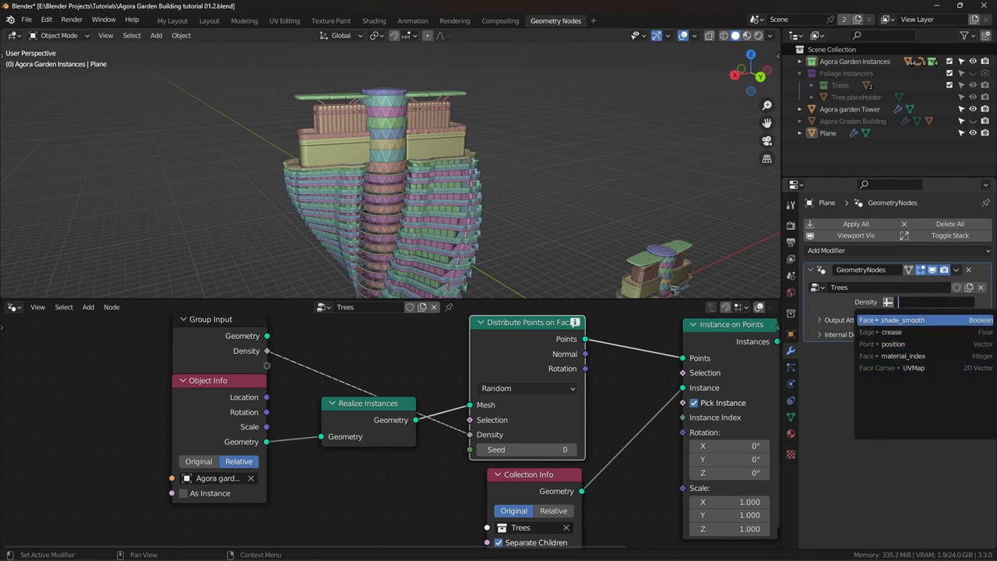
pyautogui.write('Foliage')
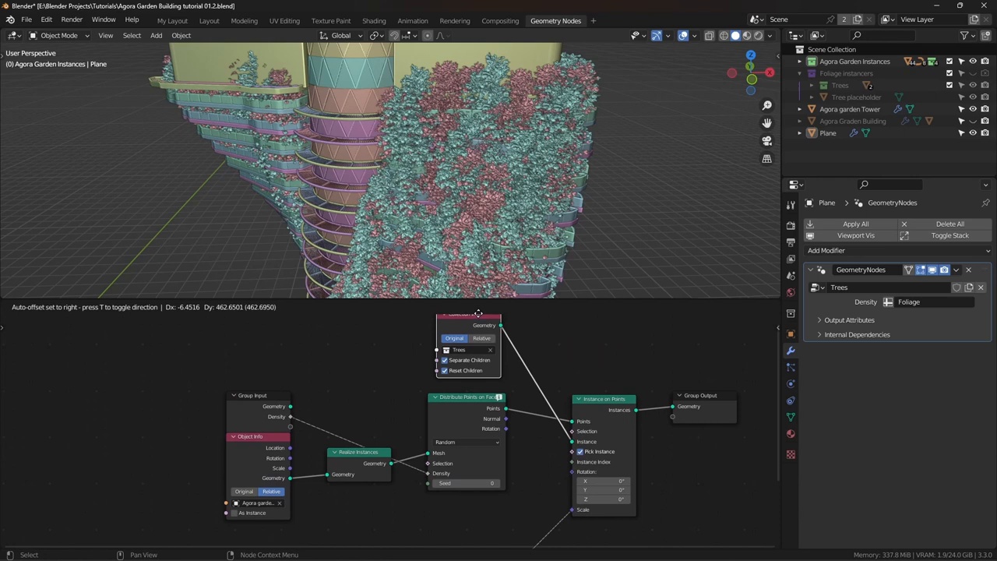
# Step: Drive tree instance scale with a Random Value node, Min 0.3
pyautogui.write('0.6')
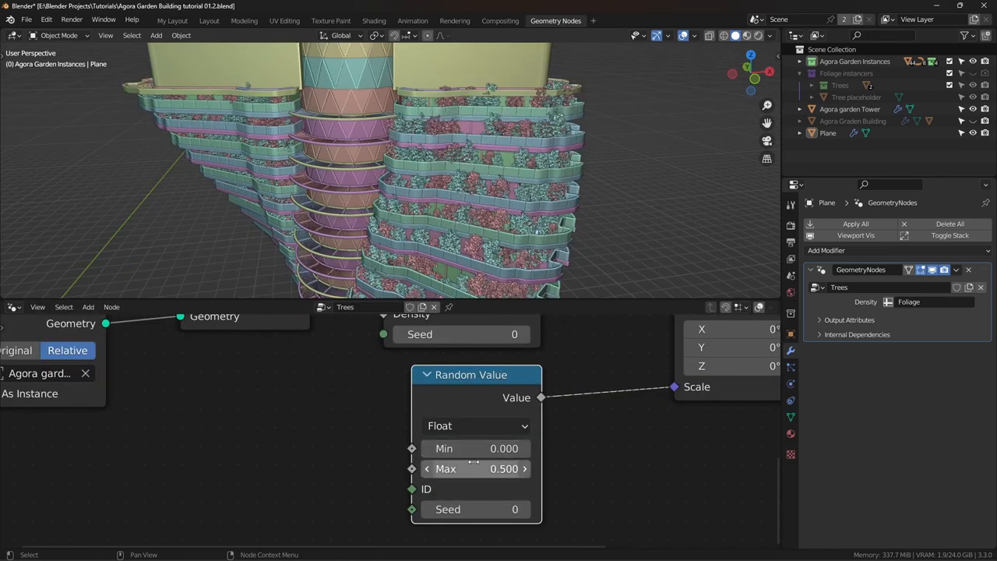
pyautogui.write('.3')
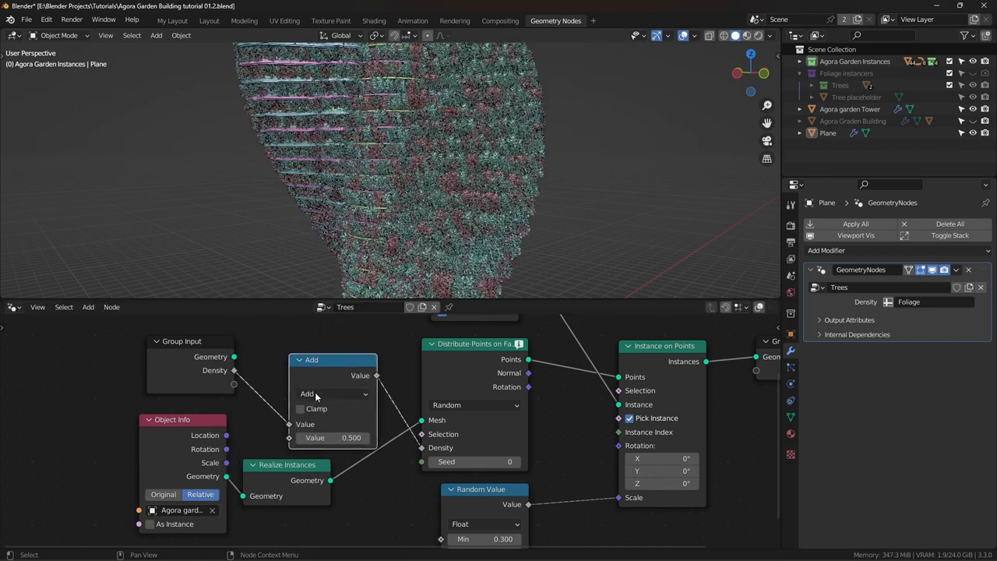
# Step: Set the inserted Math node to Multiply and rename the exposed inputs starting with 'Dens' (Density, Density Fac)
pyautogui.click(334, 393)
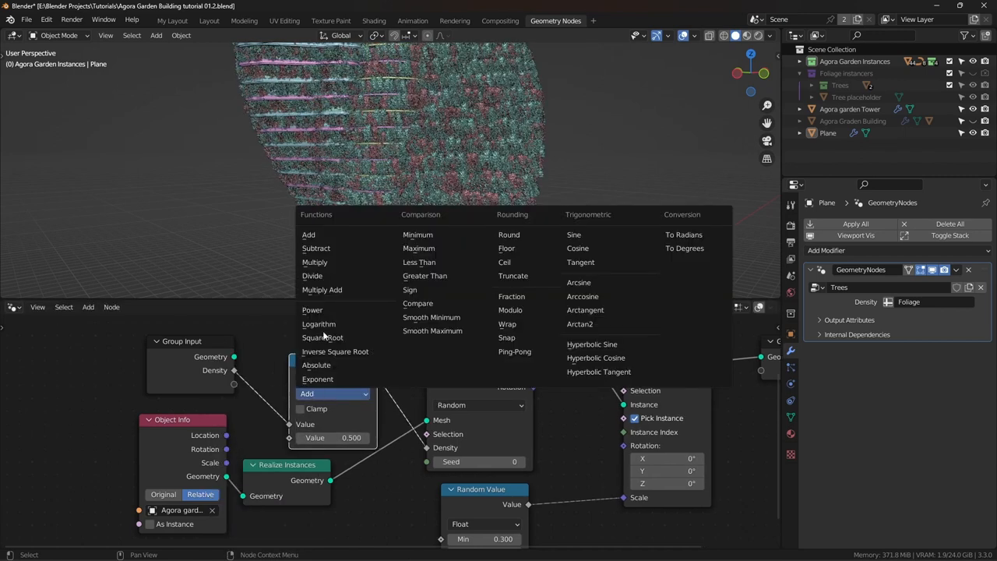
pyautogui.click(315, 262)
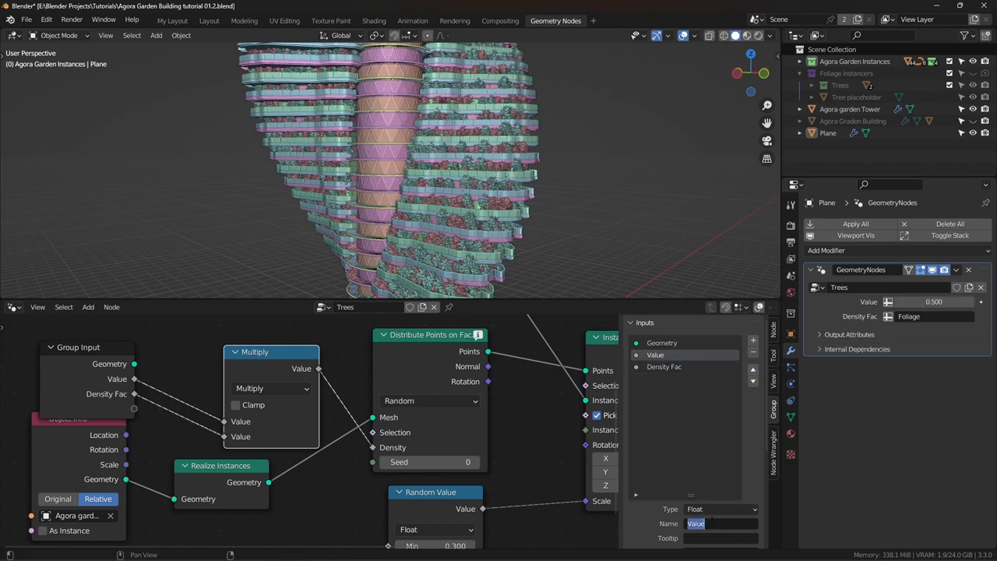
pyautogui.write('Dens')
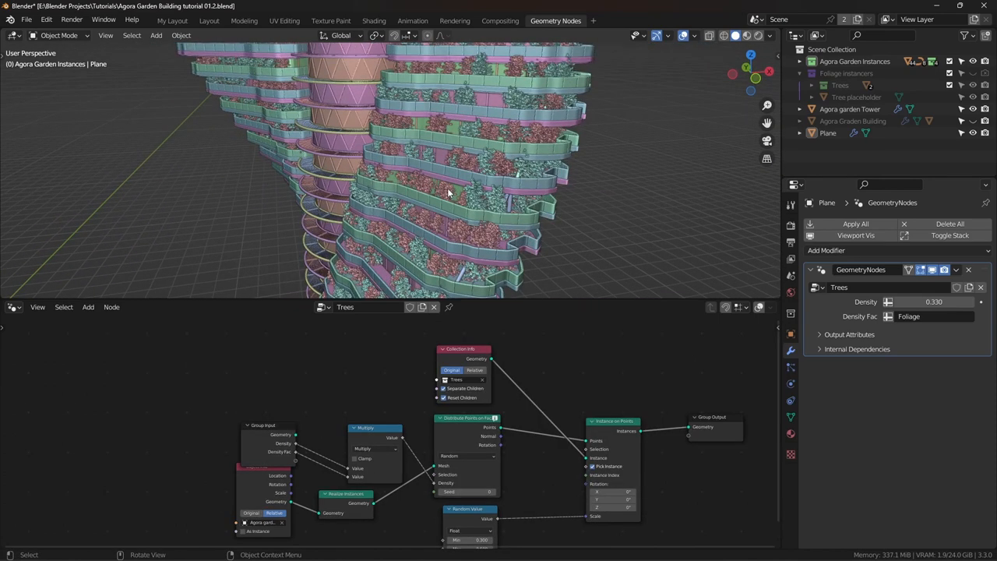
pyautogui.moveTo(668, 112)
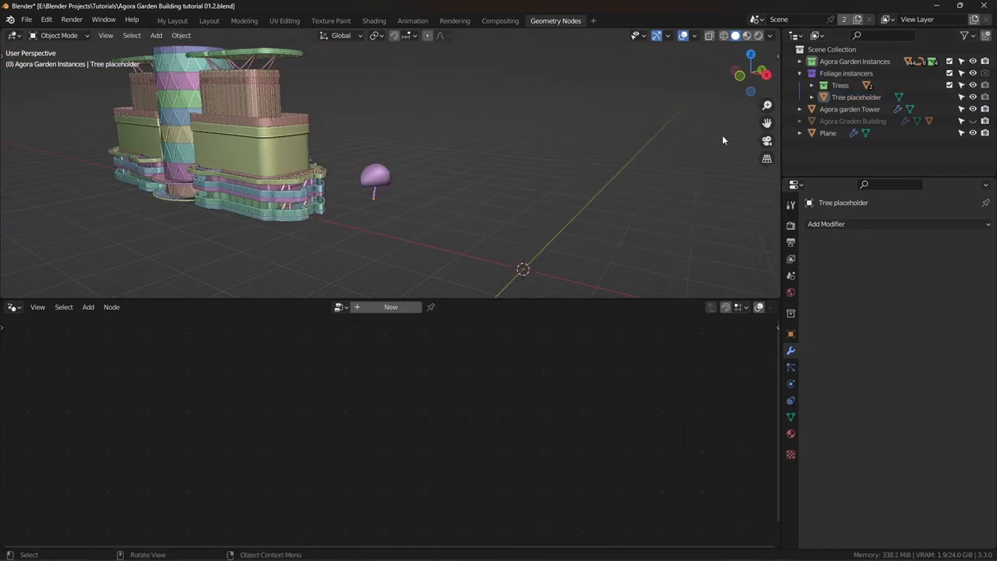
# Step: Return to the Plane's tree-scattering node group after inspecting the Tree placeholder object
pyautogui.click(829, 132)
pyautogui.write('s')
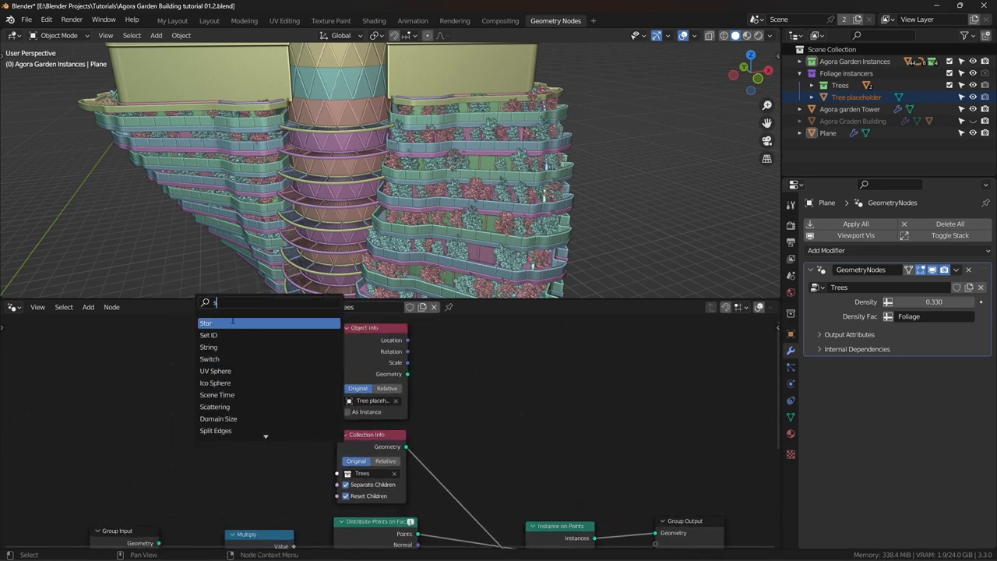
# Step: Add a Switch node and set the Tree placeholder Object Info to As Instance for its True input
pyautogui.click(208, 358)
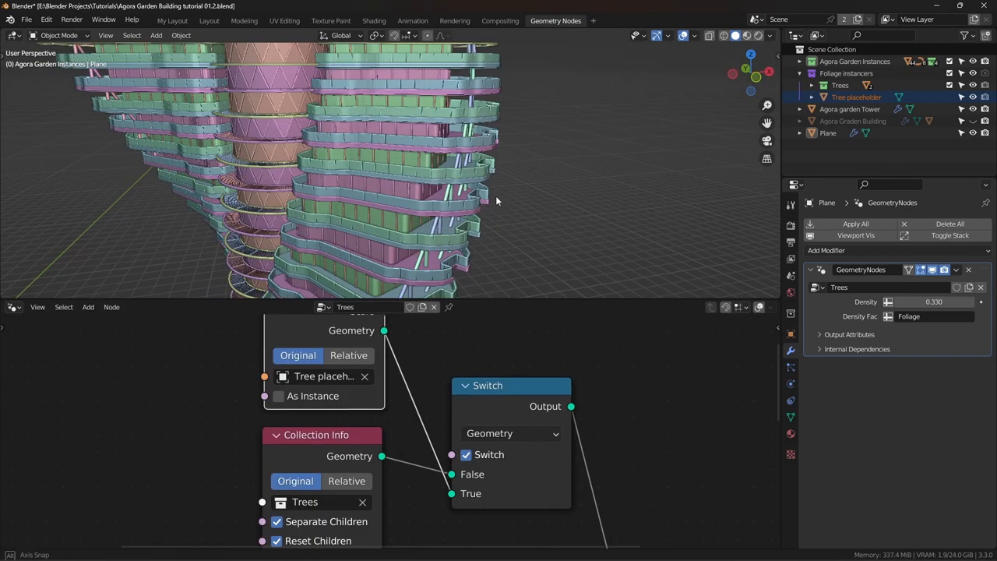
pyautogui.moveTo(499, 195); pyautogui.dragTo(429, 257)
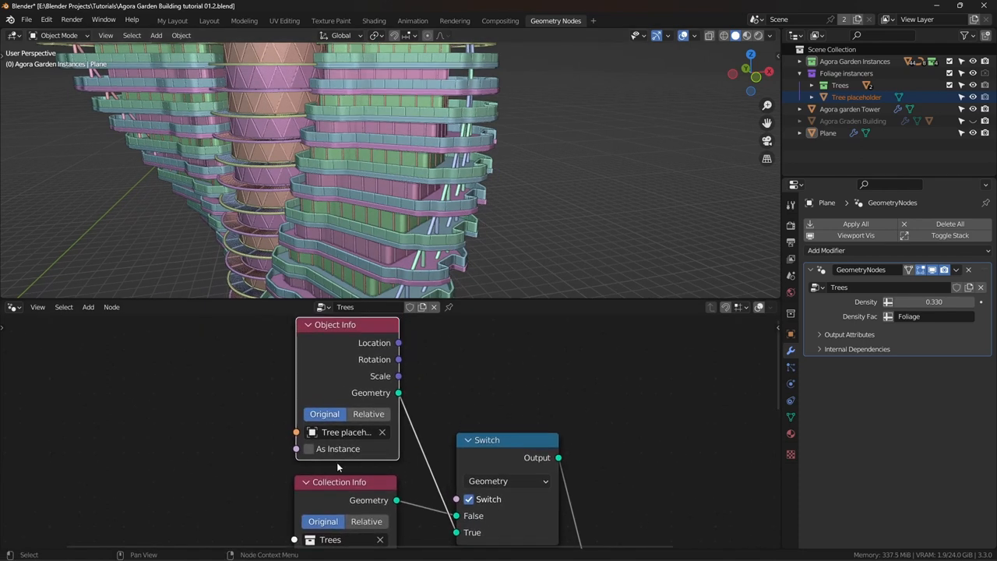
pyautogui.click(308, 449)
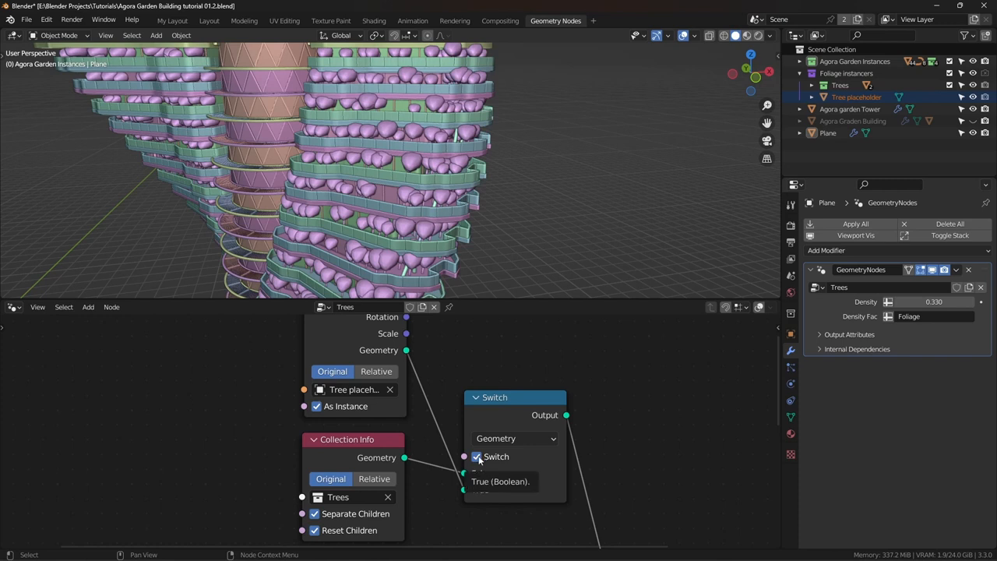
# Step: Toggle the Switch off and back on to compare real and placeholder trees, then search 'is' for Is Viewport
pyautogui.click(477, 456)
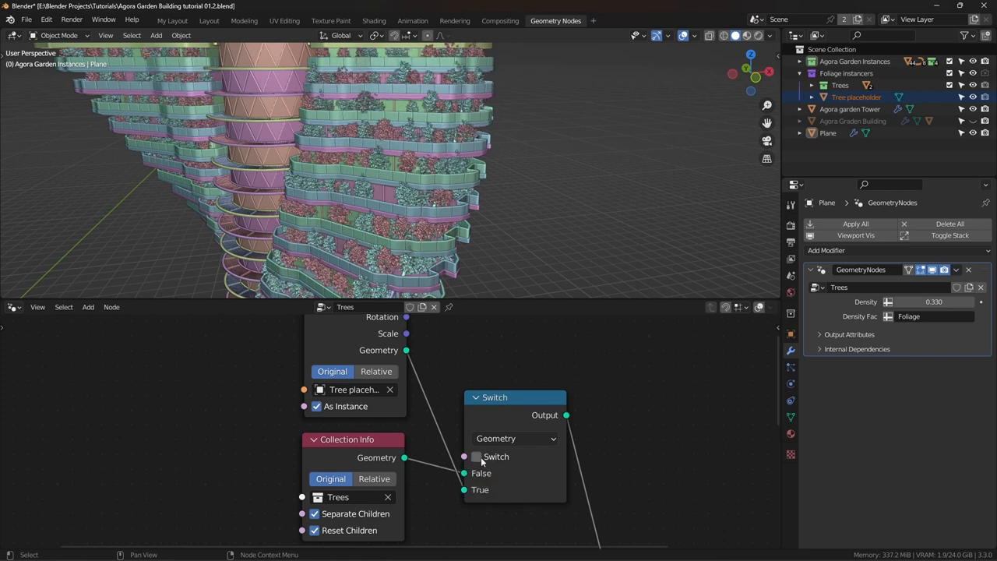
pyautogui.click(477, 457)
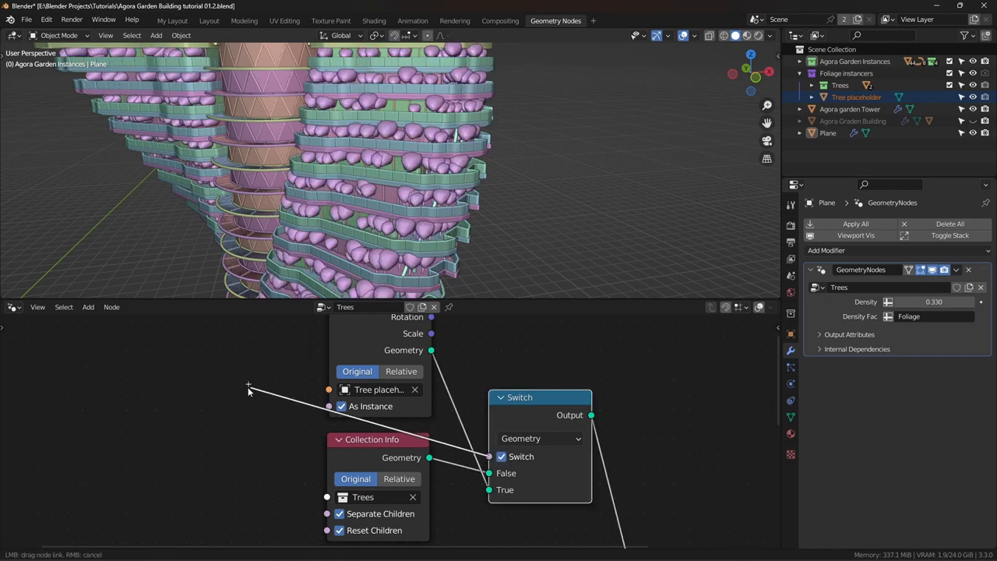
pyautogui.write('is')
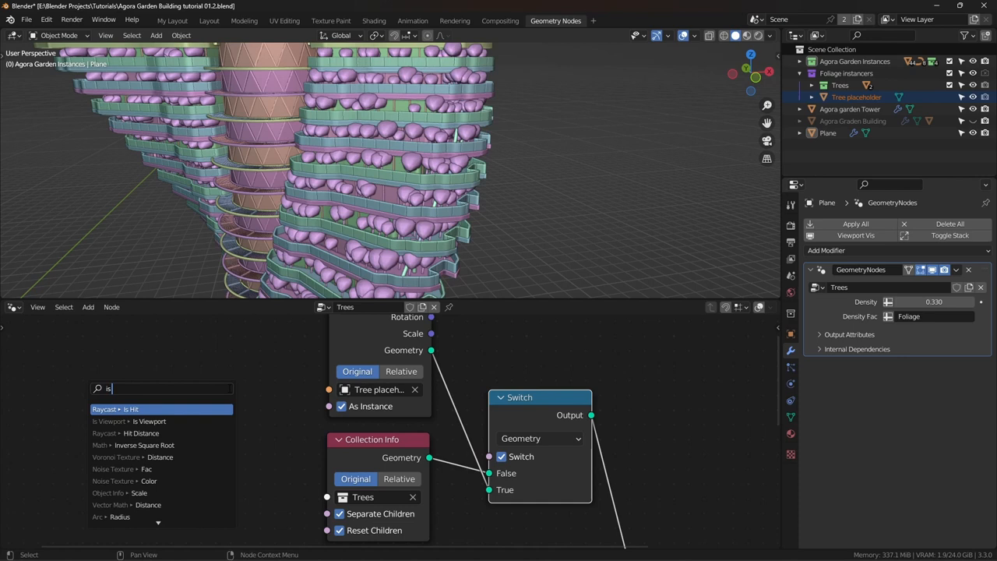